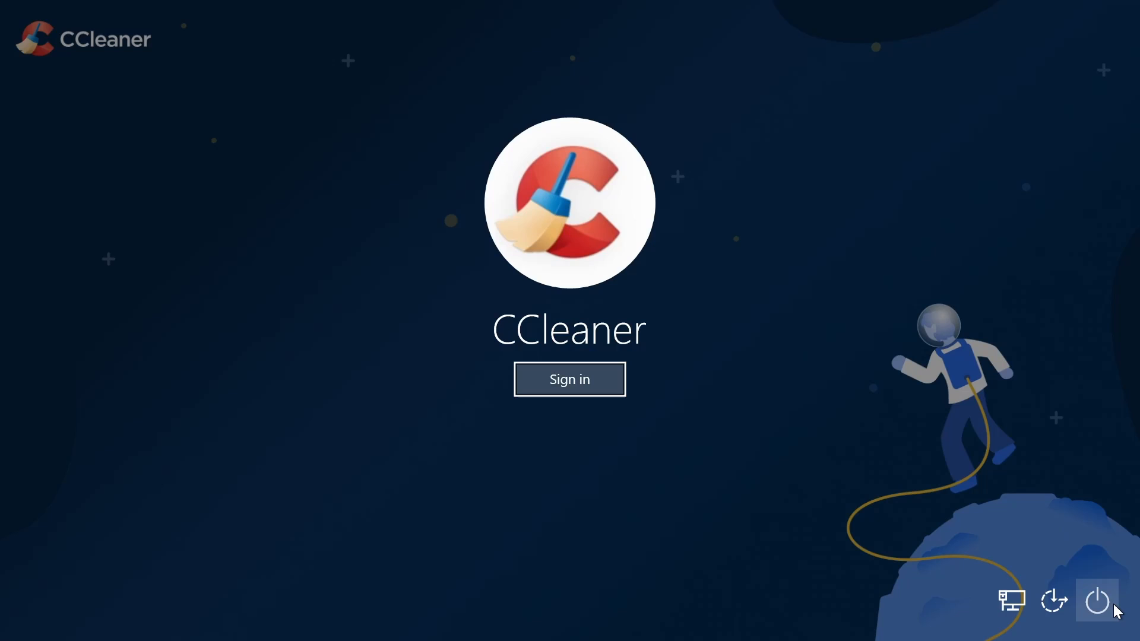
# - From the sign-in screen's power menu, Shift+Restart into the recovery options menu
pyautogui.click(1097, 601)
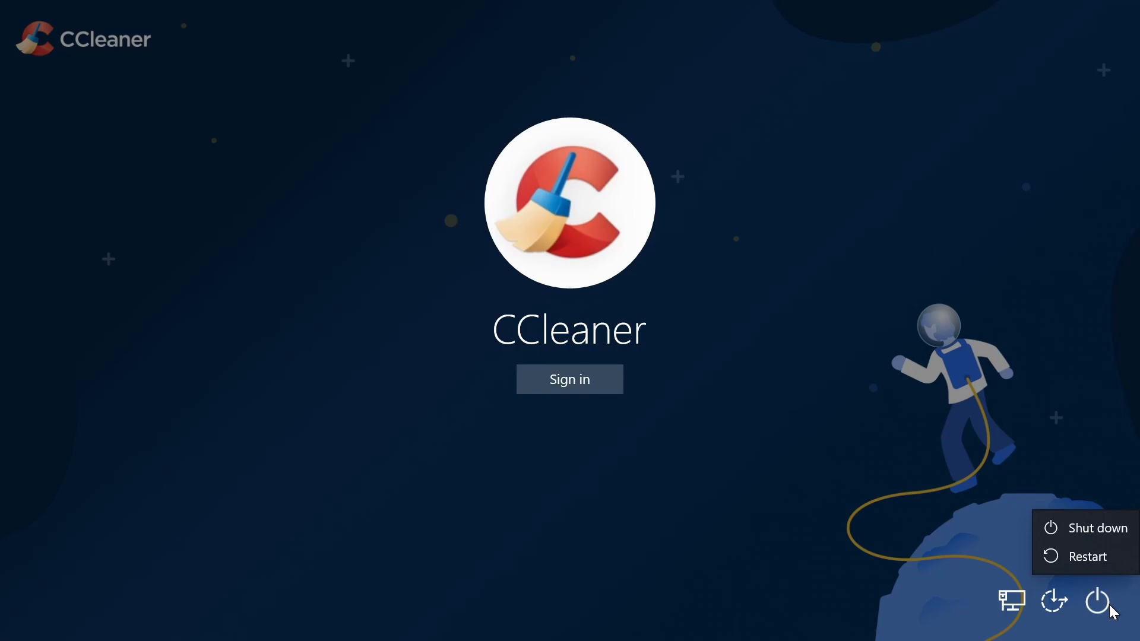
pyautogui.moveTo(1088, 567)
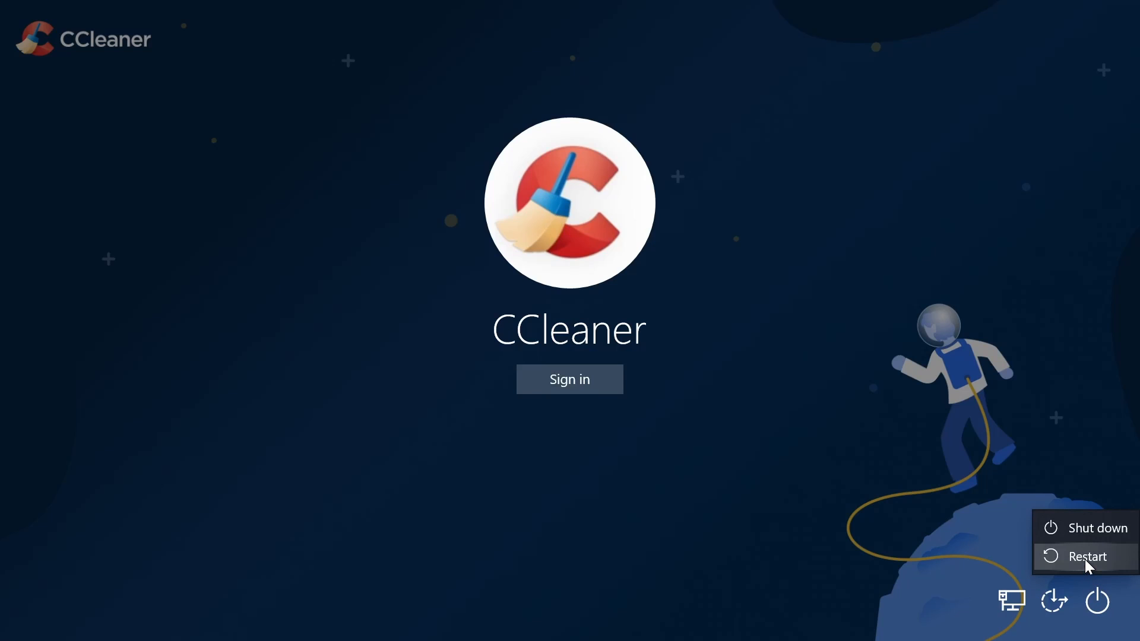
pyautogui.click(1088, 556)
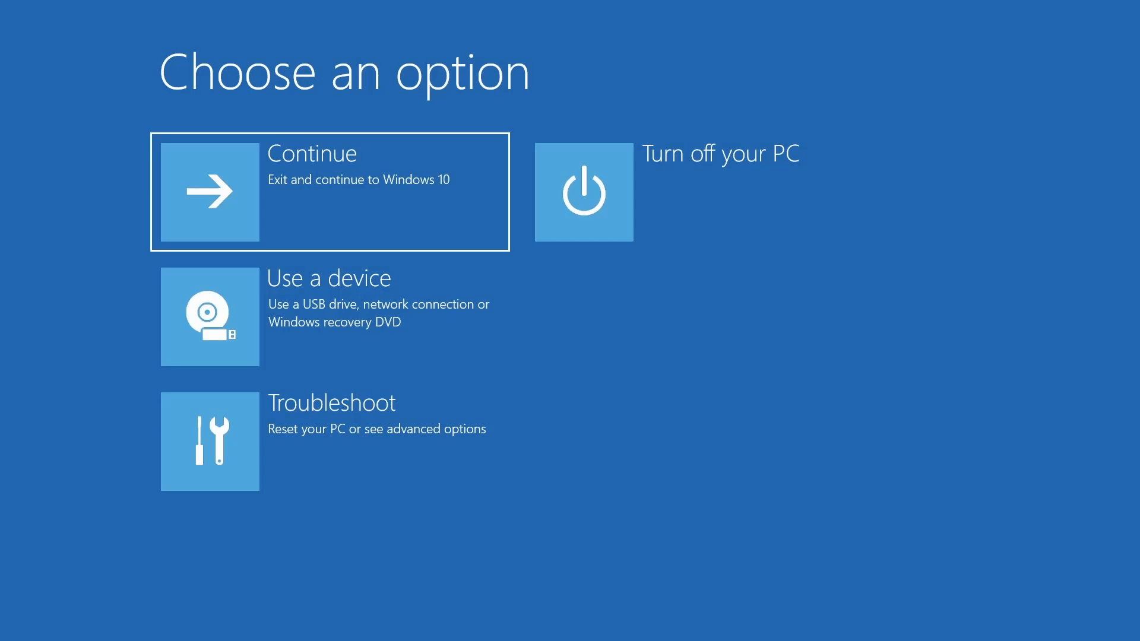
pyautogui.moveTo(395, 462)
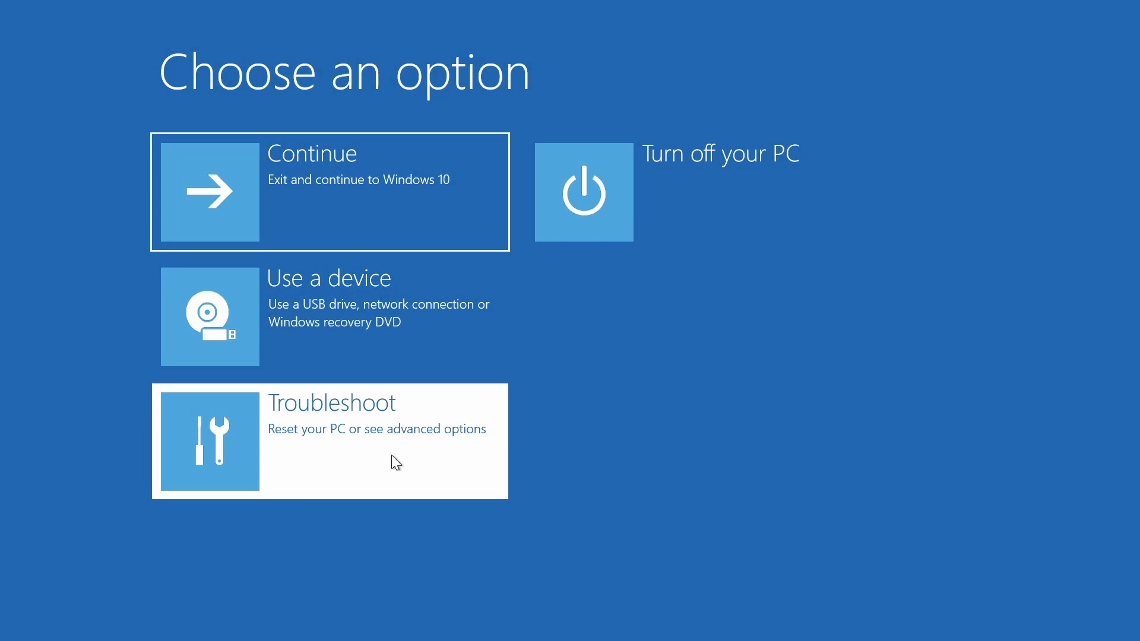
# - Go through Troubleshoot and Advanced options to Start-up Settings and restart for the start-up choices
pyautogui.click(330, 440)
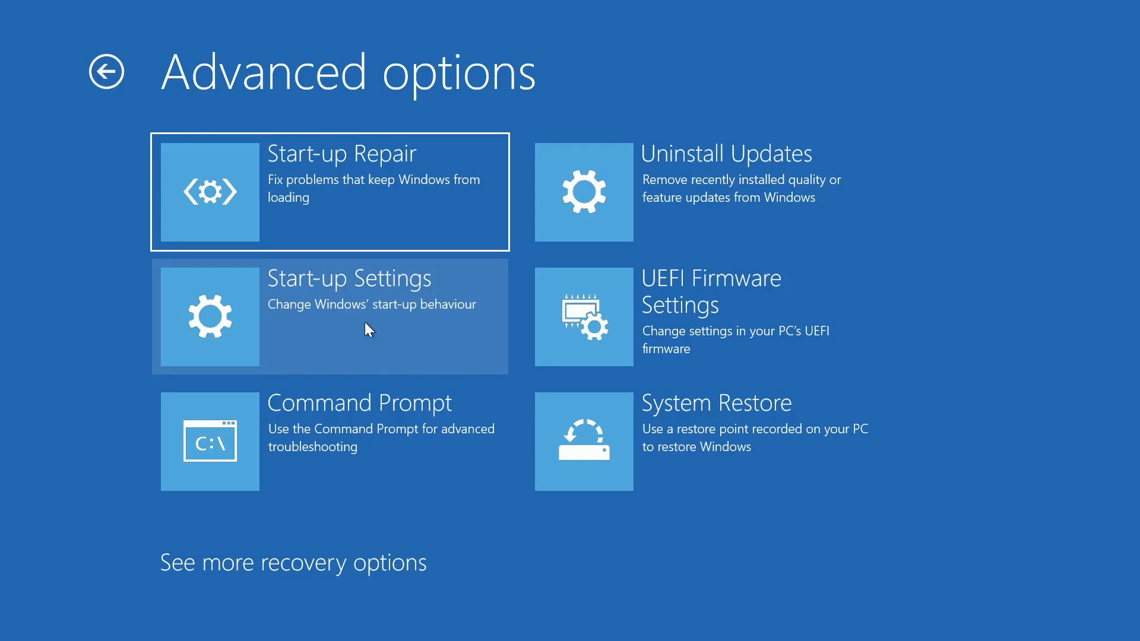
pyautogui.click(353, 316)
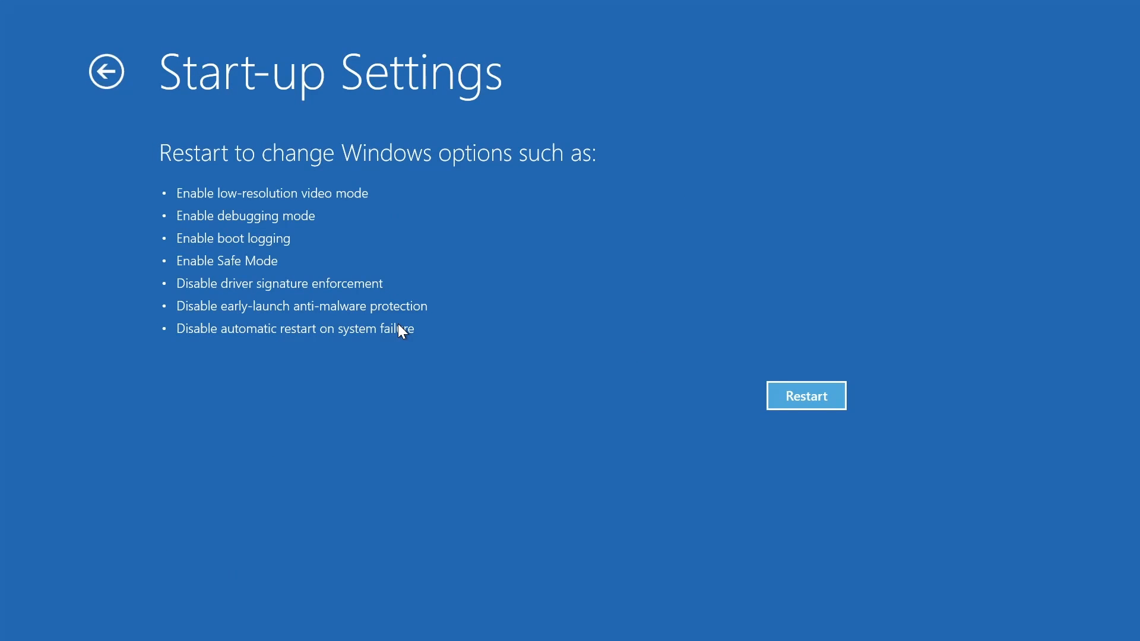
pyautogui.click(806, 397)
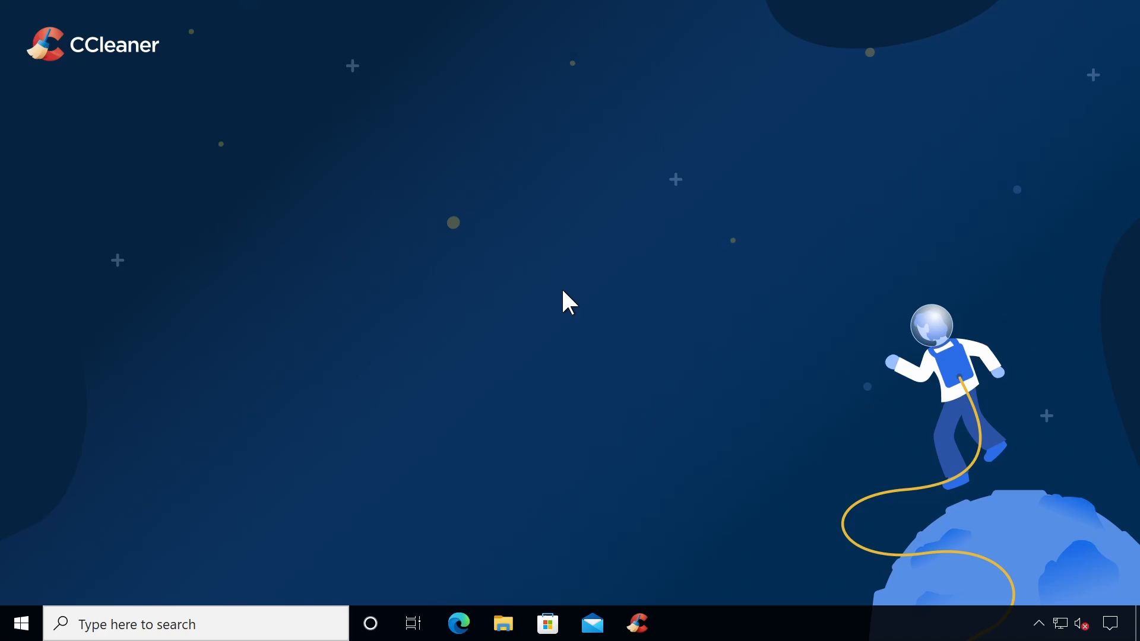
# - In Settings' Update & Security Recovery page, use Restart now under Advanced start-up
pyautogui.click(18, 625)
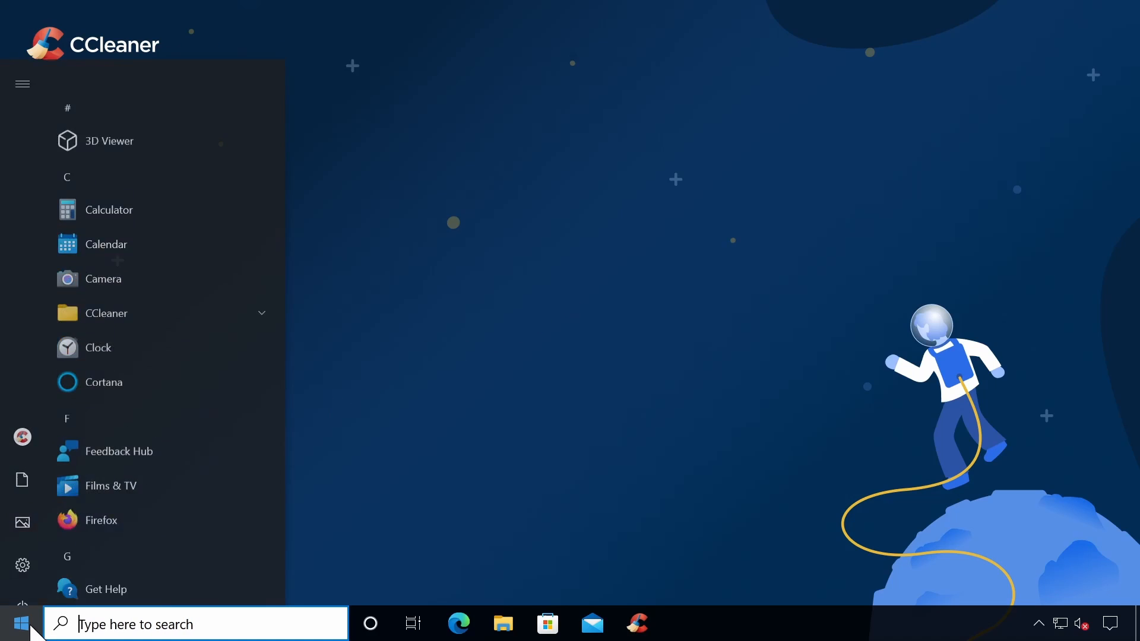
pyautogui.click(23, 565)
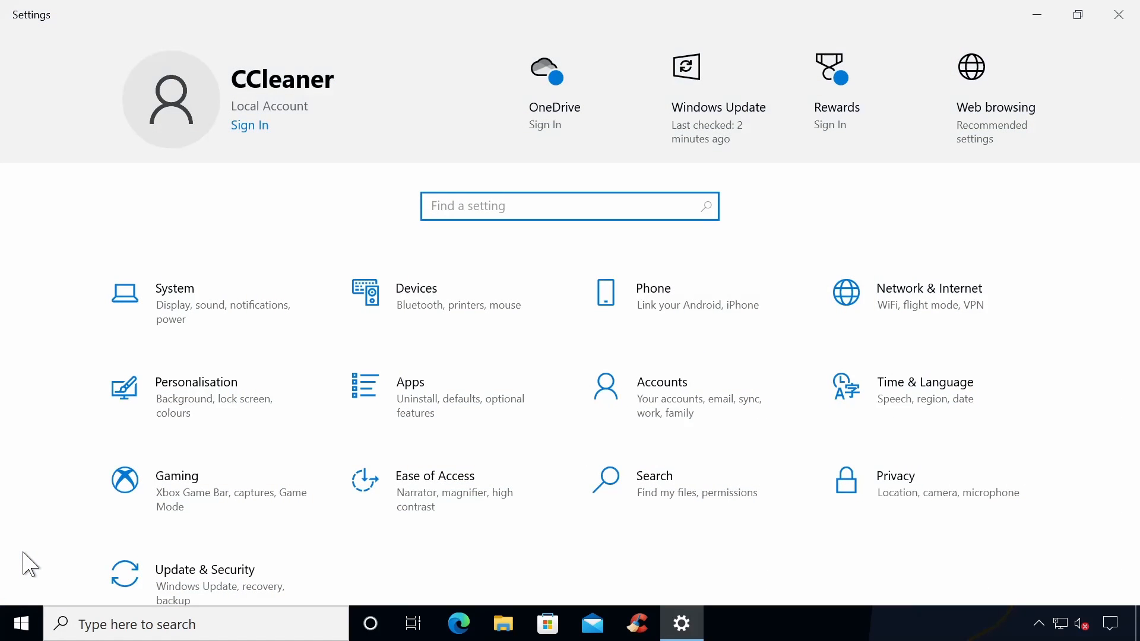
pyautogui.moveTo(385, 557)
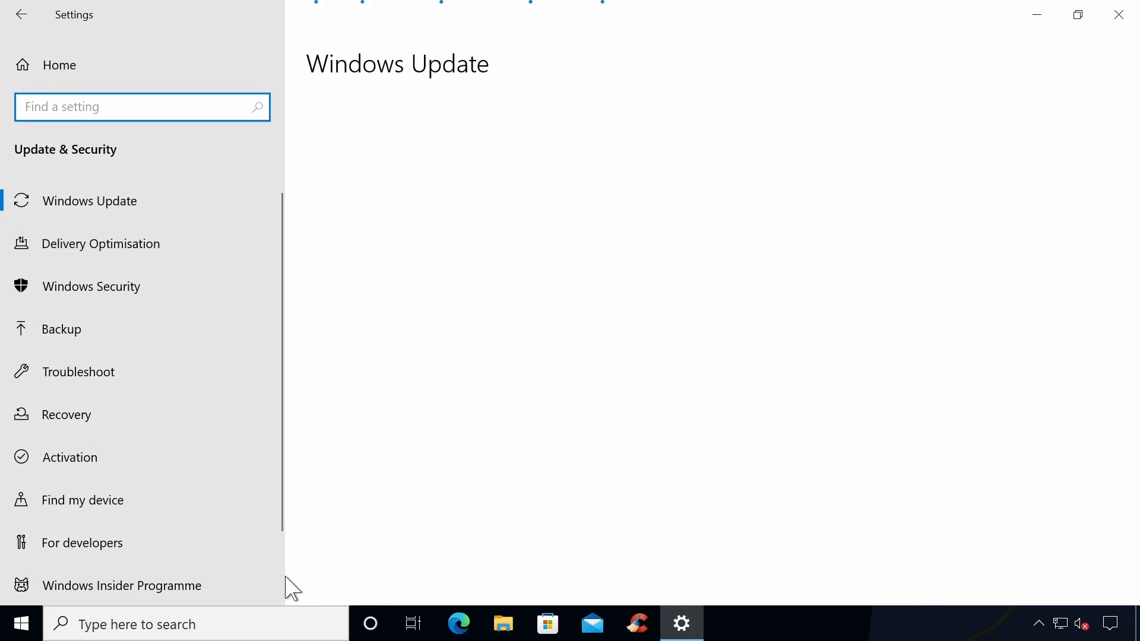
pyautogui.click(89, 201)
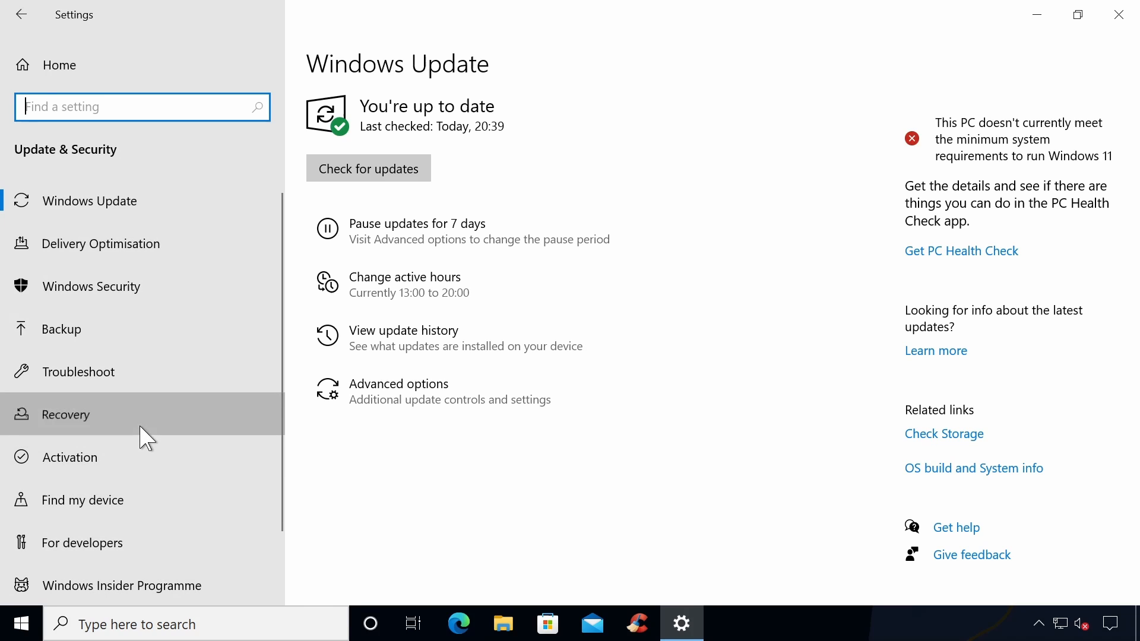
pyautogui.click(66, 415)
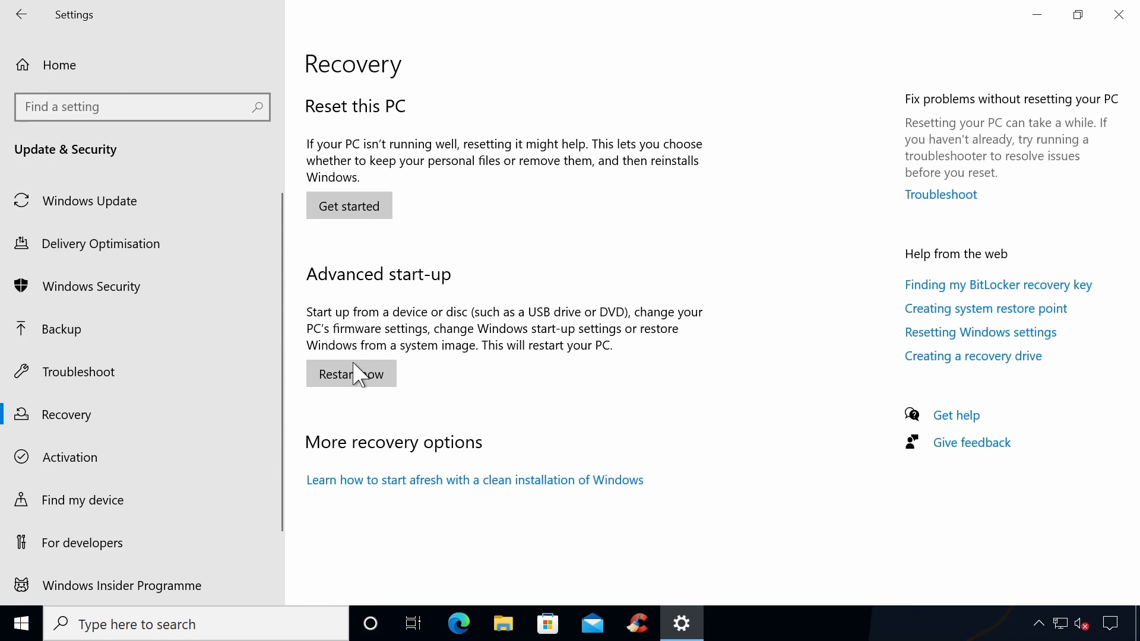
pyautogui.click(351, 373)
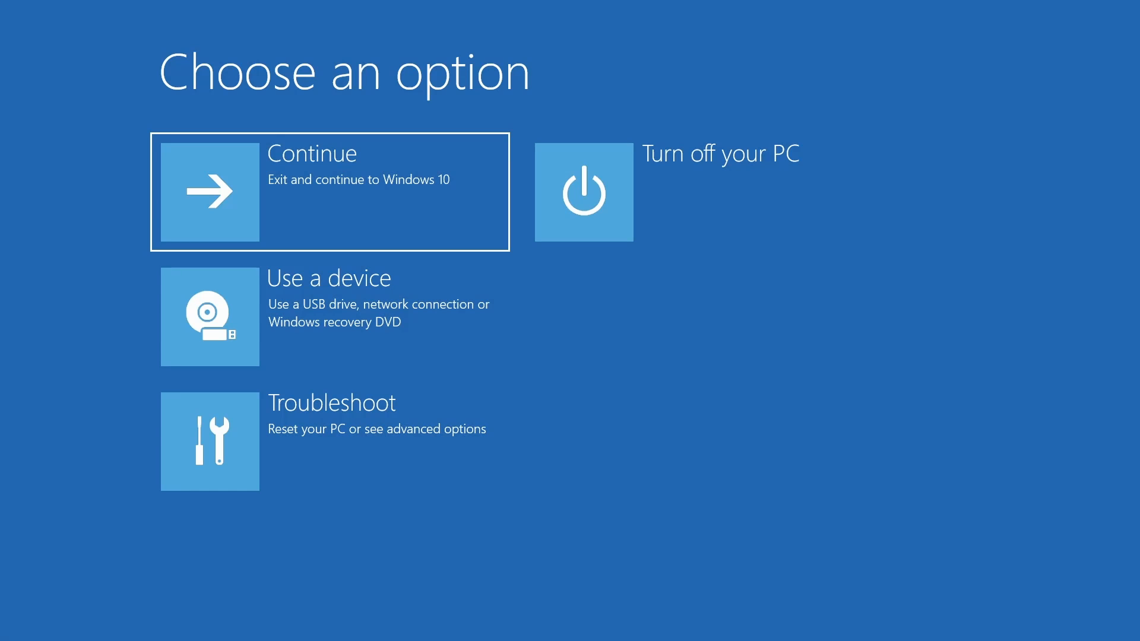
pyautogui.moveTo(404, 470)
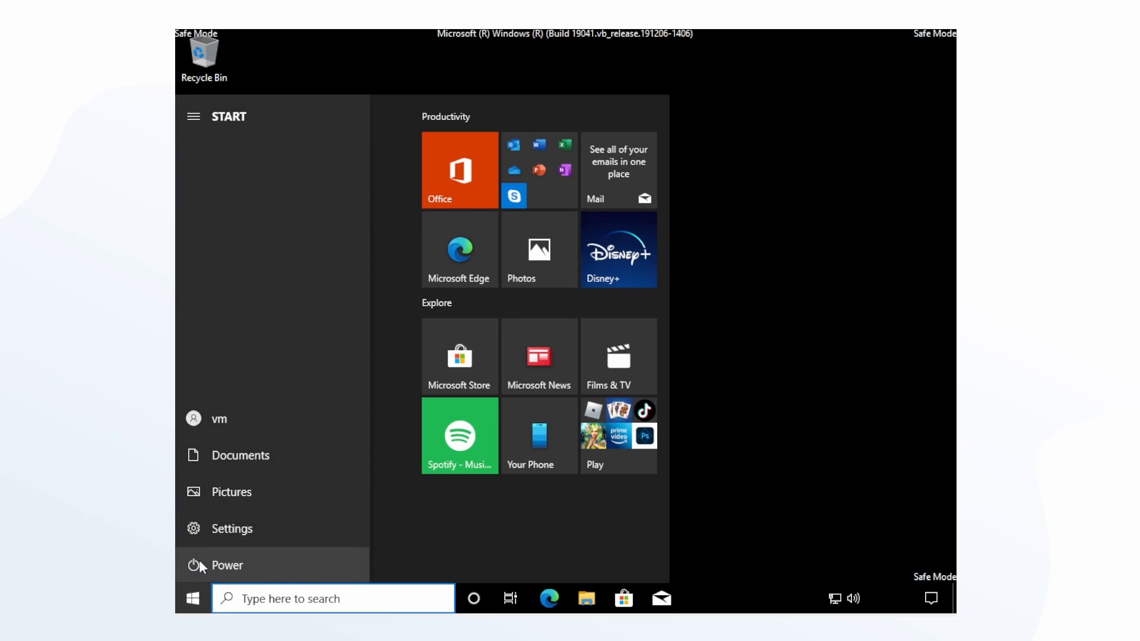
# - Show the Start menu's power choices to restart out of Safe Mode
pyautogui.click(227, 565)
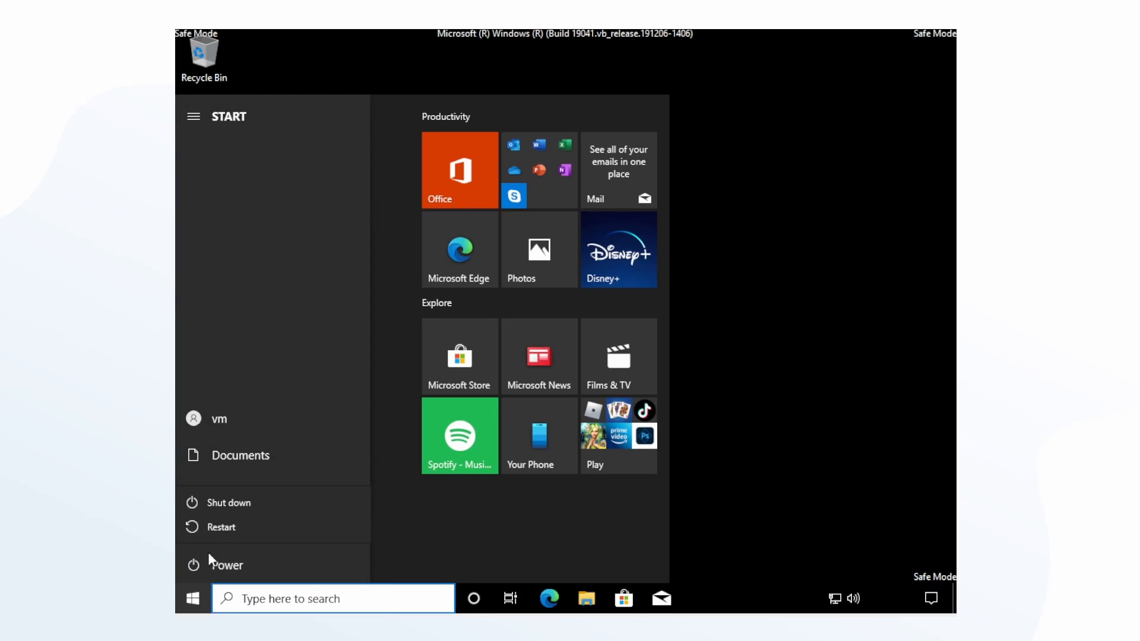